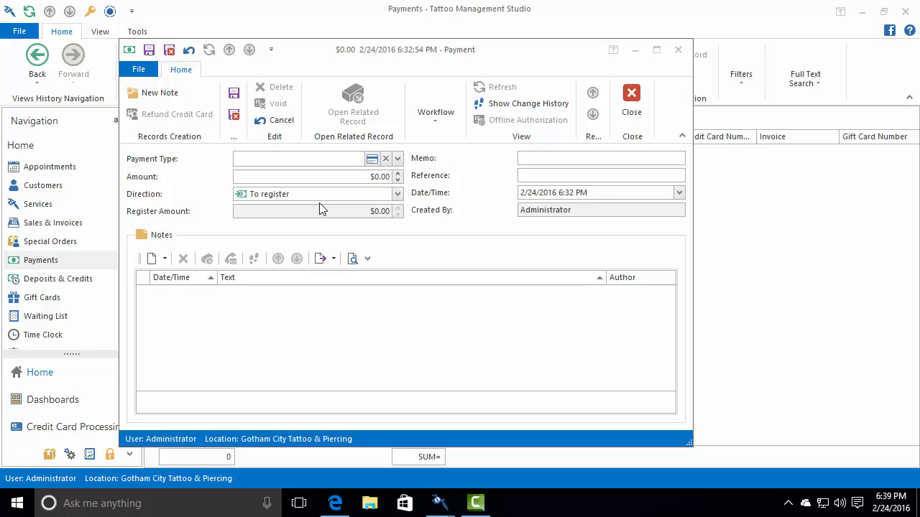
pyautogui.moveTo(342, 291)
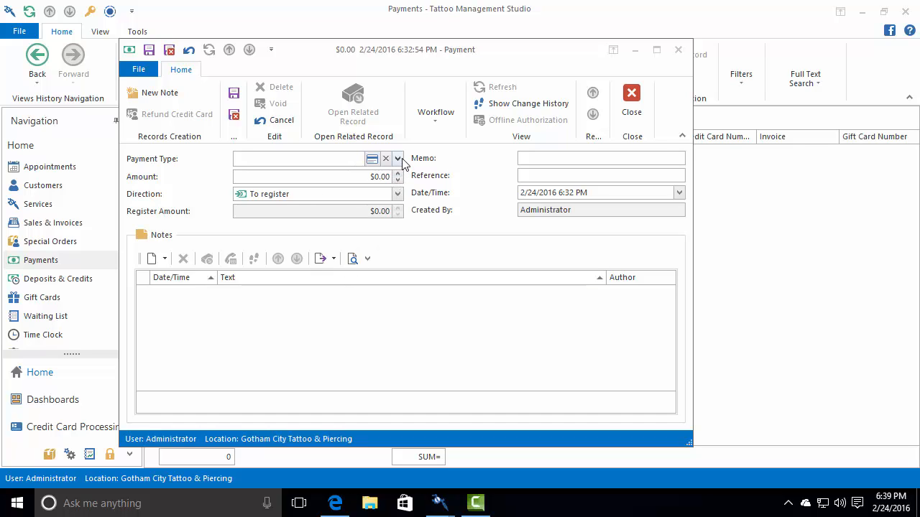
# Step: Choose MasterCard as the new payment's type from the Payment Type drop-down
pyautogui.click(398, 159)
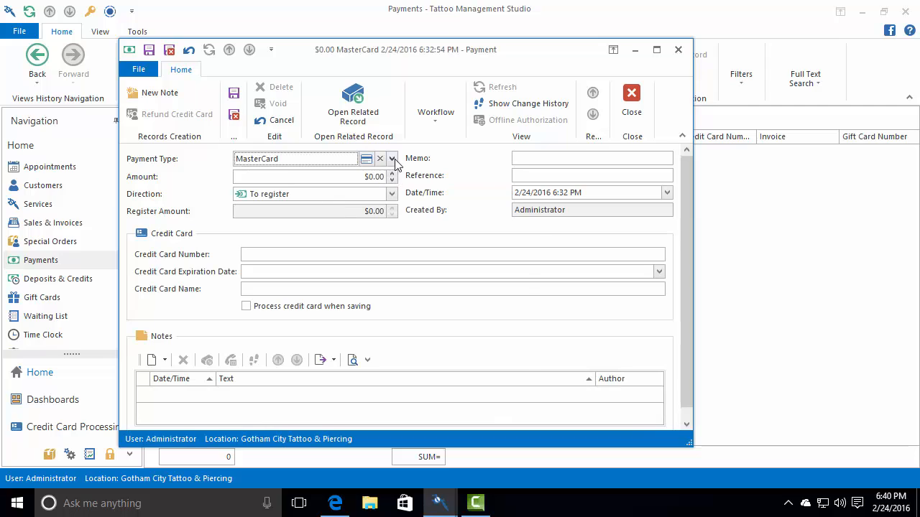
# Step: Reopen the Payment Type lookup list, which shows no columns or entries
pyautogui.click(392, 158)
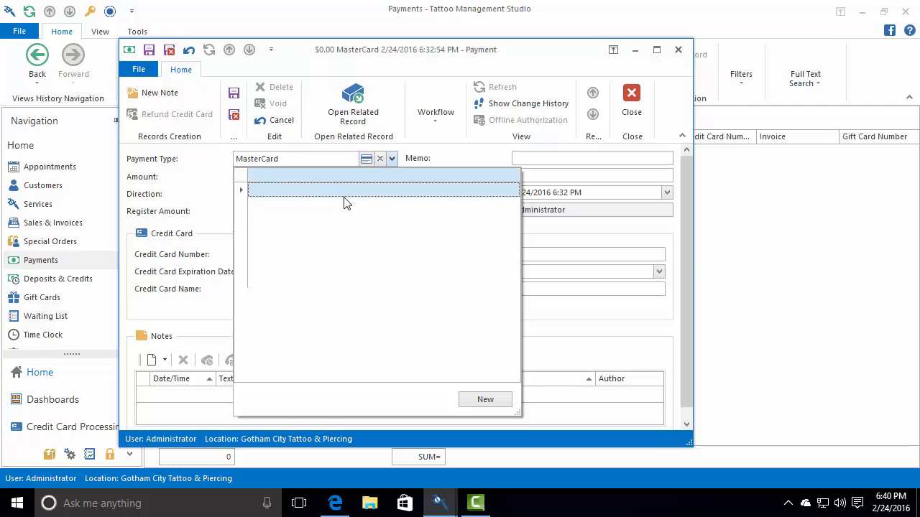
pyautogui.moveTo(399, 250)
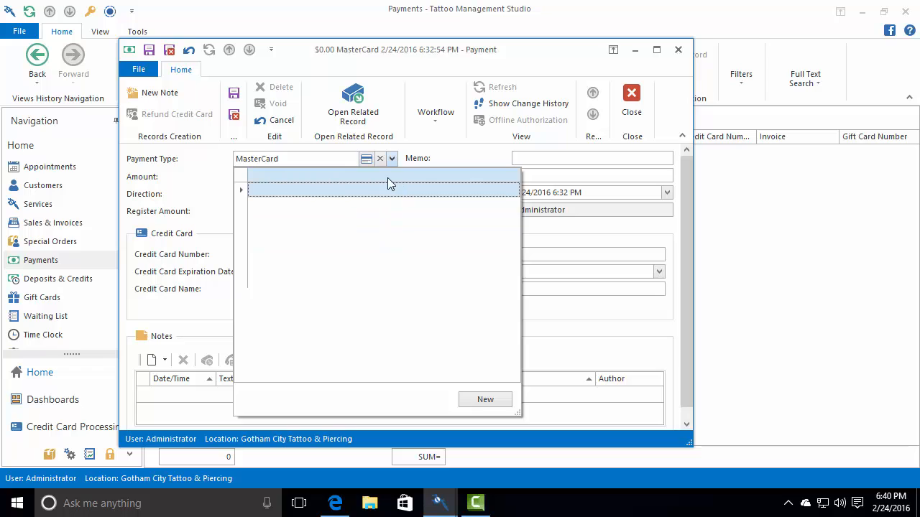
# Step: Restore the Name column via Column Chooser, listing all seven payment types
pyautogui.rightClick(388, 183)
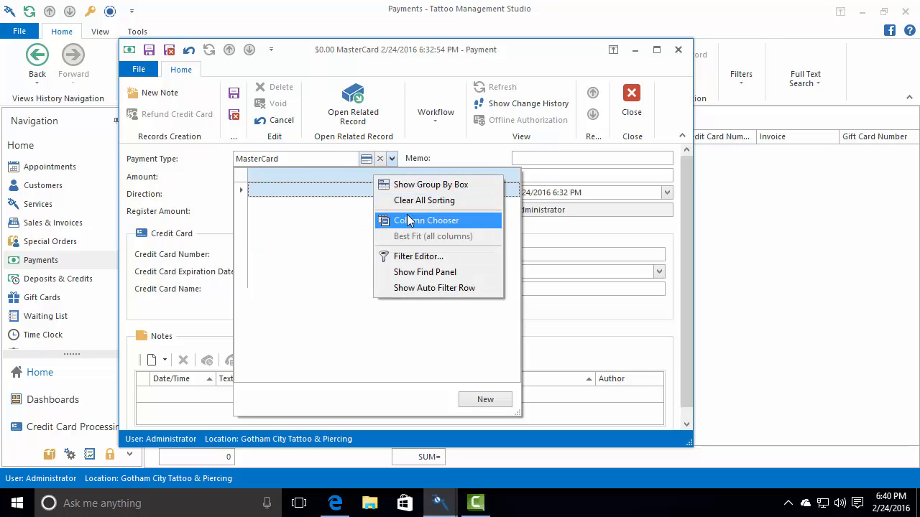
pyautogui.click(426, 221)
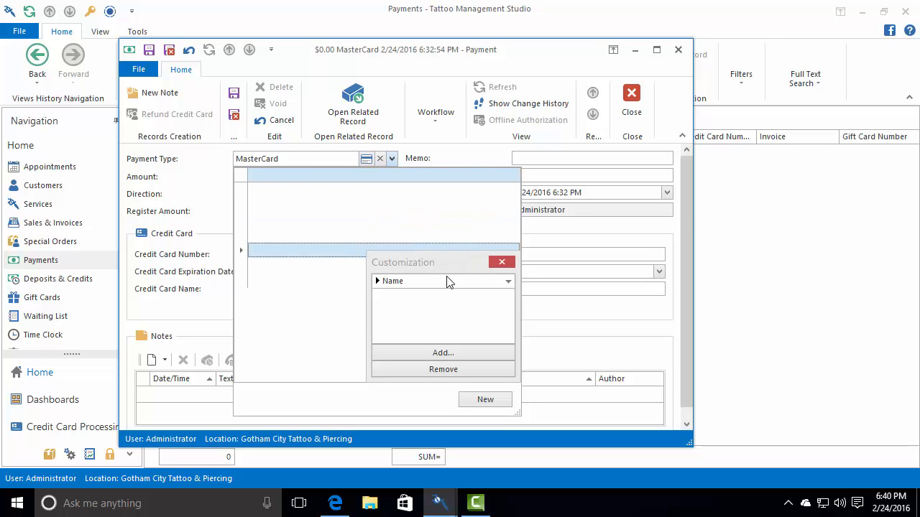
pyautogui.moveTo(451, 290)
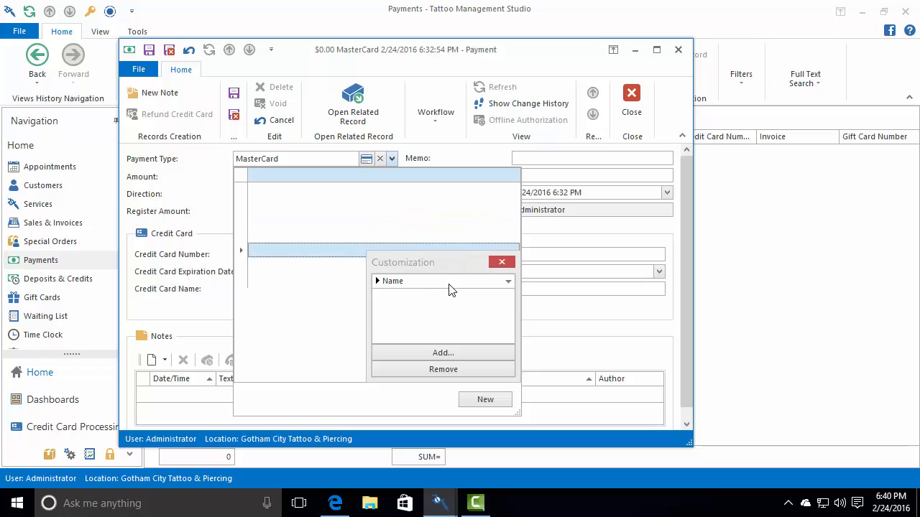
pyautogui.click(443, 281)
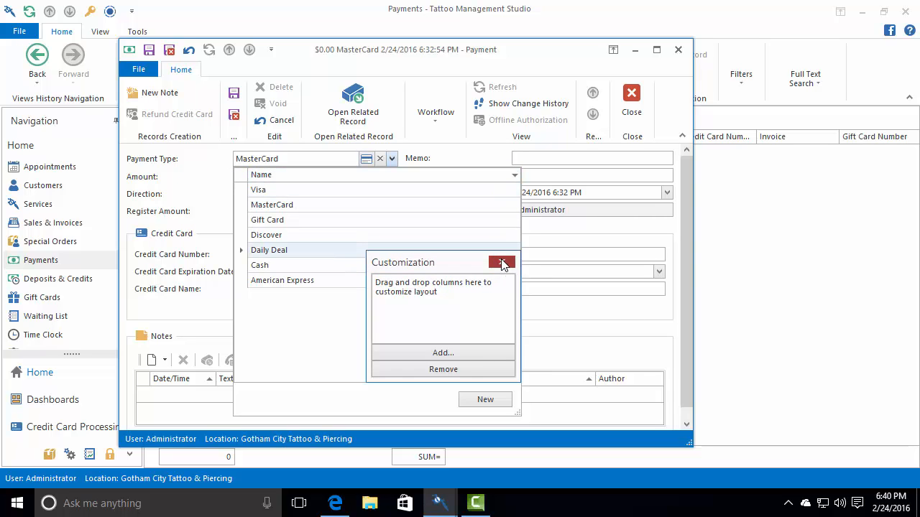
pyautogui.click(501, 263)
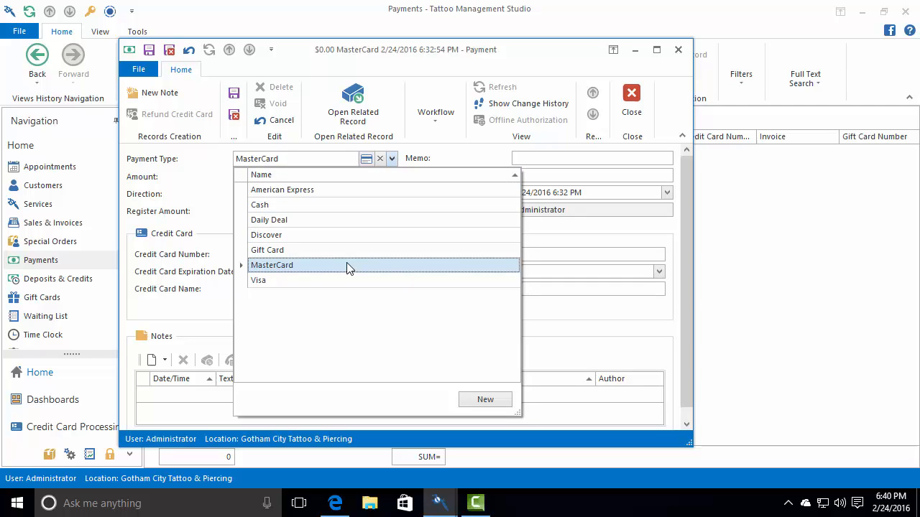
pyautogui.moveTo(258, 280)
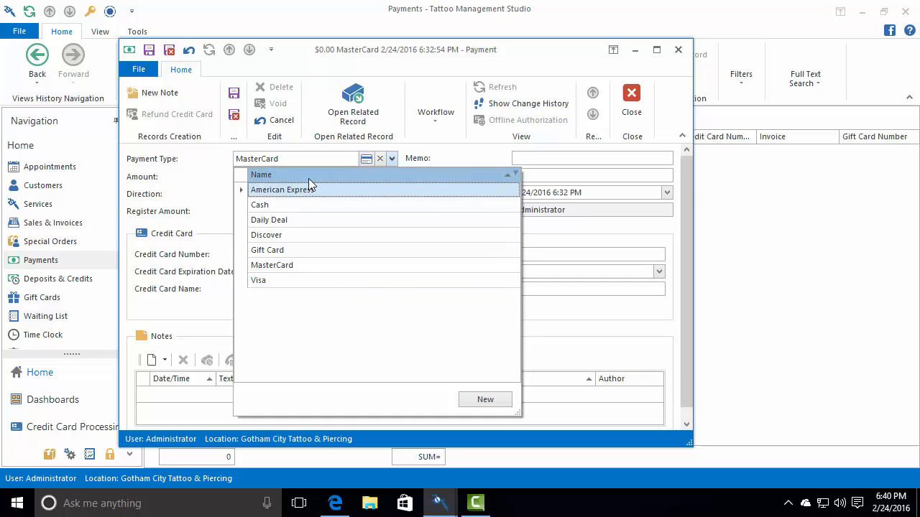
pyautogui.moveTo(316, 220)
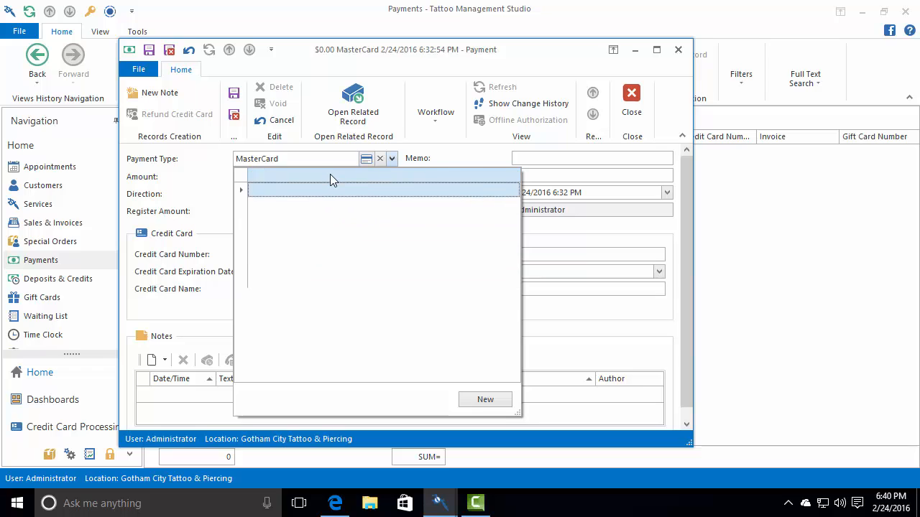
# Step: Re-add the Name column through Column Chooser and close the Customization window
pyautogui.rightClick(330, 180)
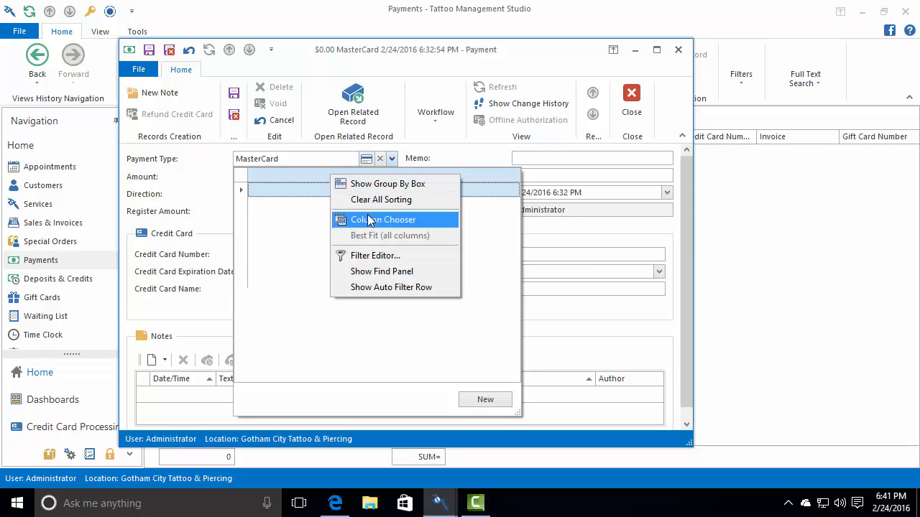
pyautogui.click(383, 219)
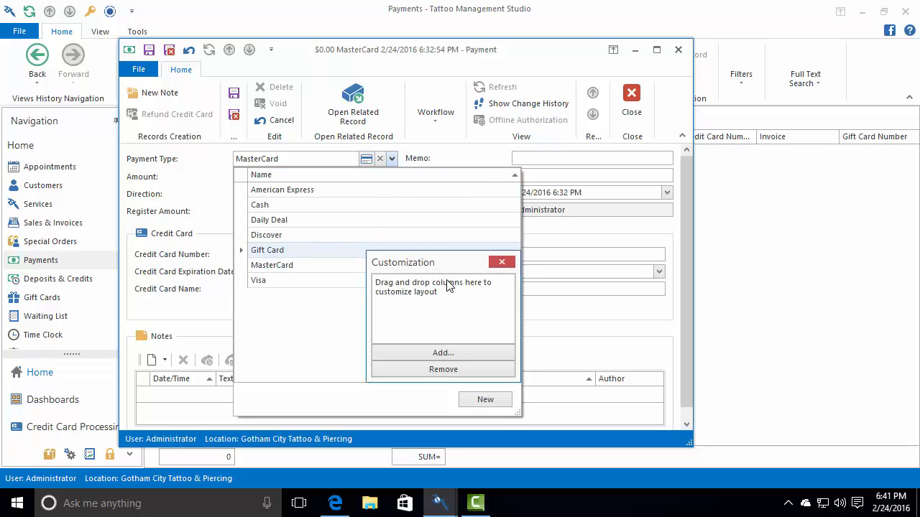
pyautogui.click(502, 261)
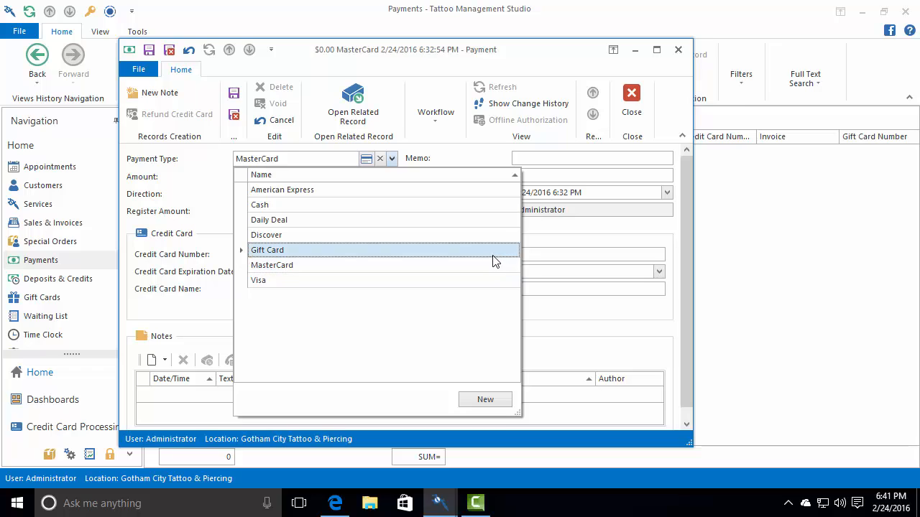